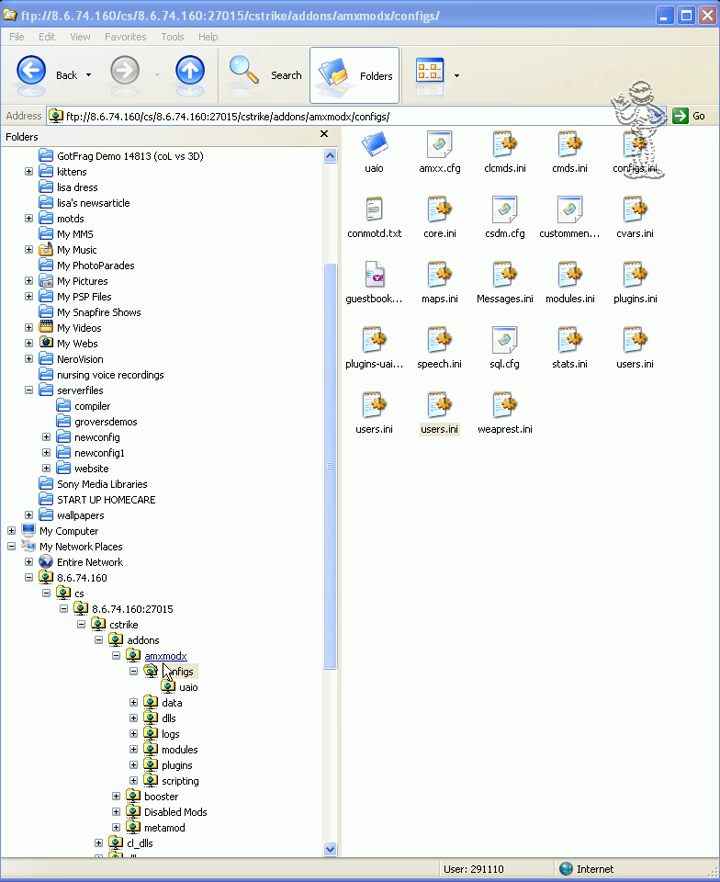
# - Copy users.ini from the server's amxmodx/configs folder, replacing the existing copy
pyautogui.click(179, 671)
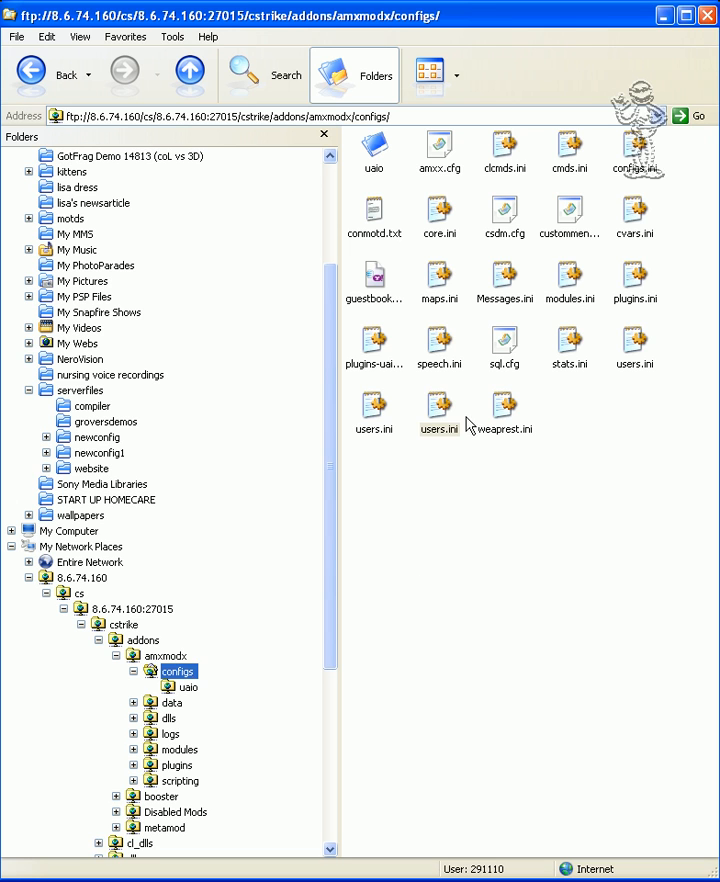
pyautogui.click(438, 405)
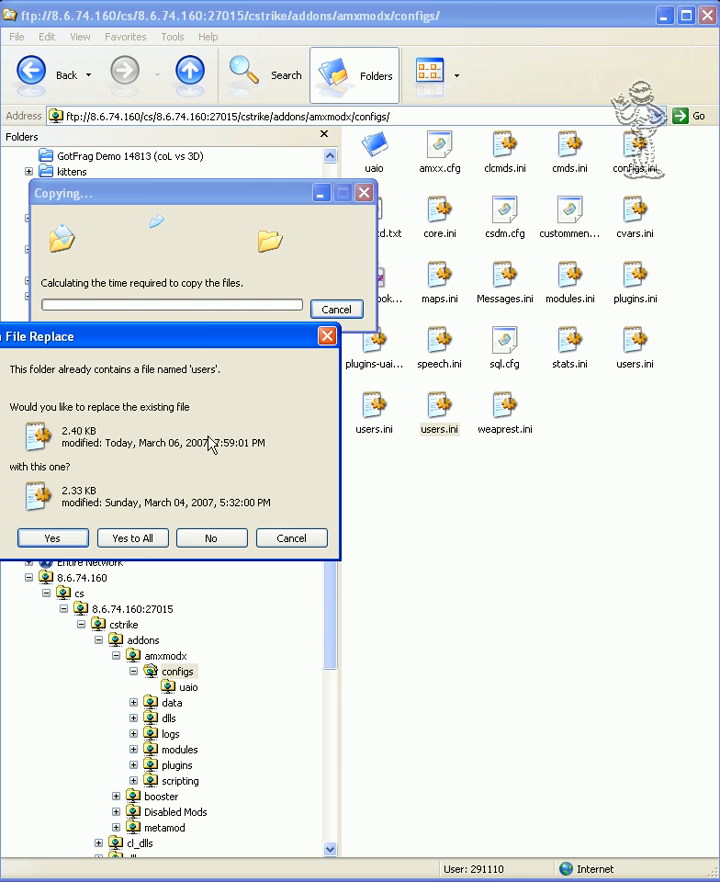
pyautogui.click(52, 538)
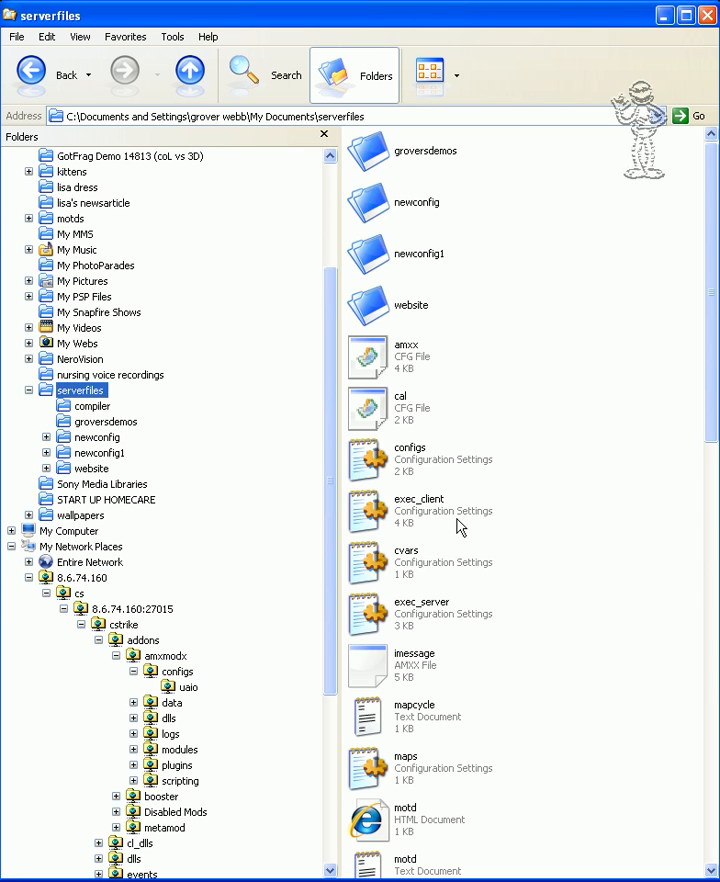
# - Open users.ini from the local serverfiles folder in Notepad
pyautogui.scroll(-3)
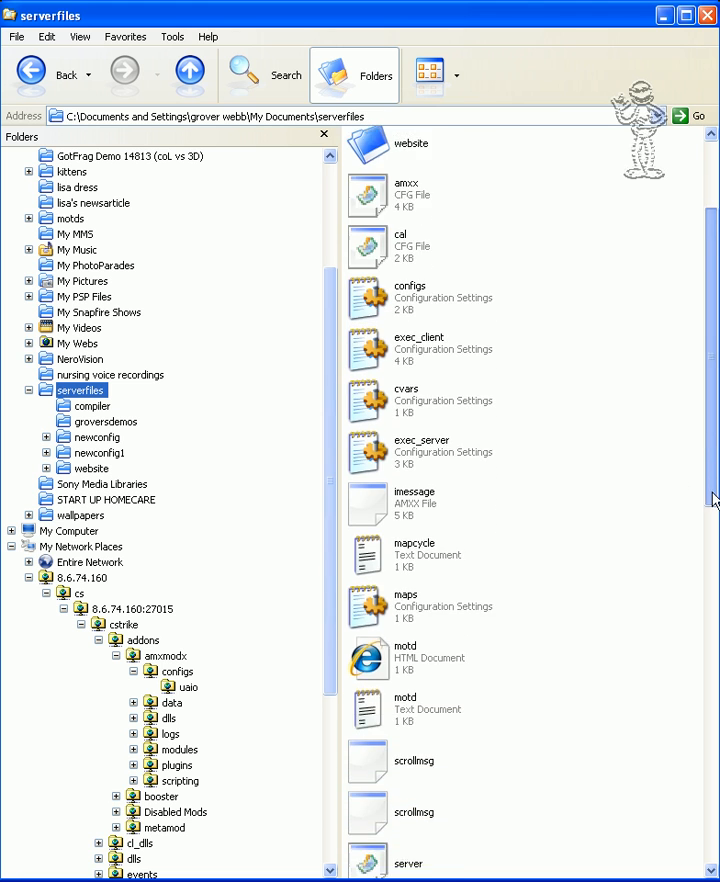
pyautogui.scroll(-3)
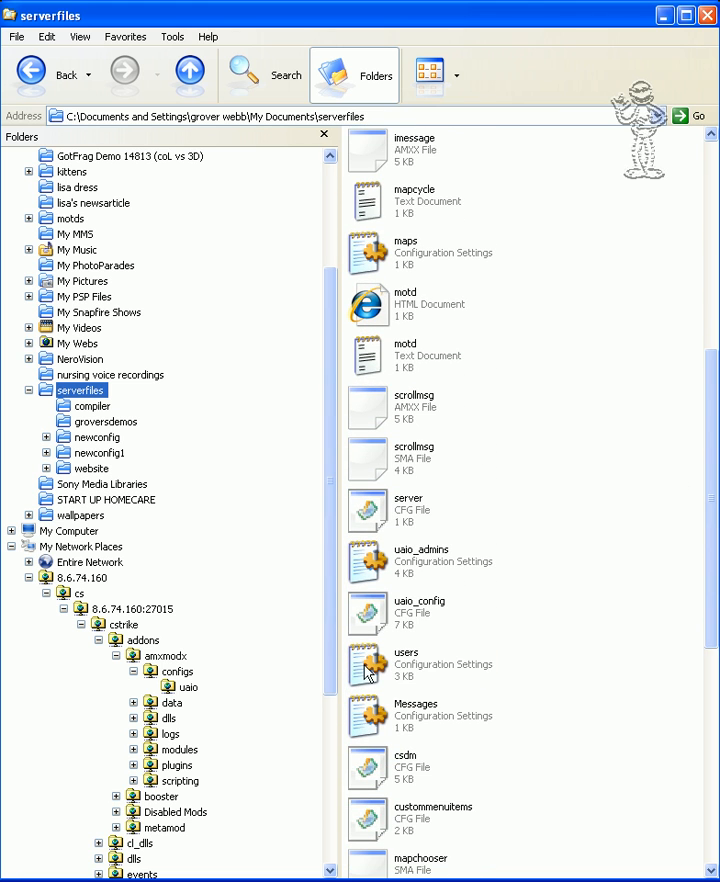
pyautogui.click(405, 658)
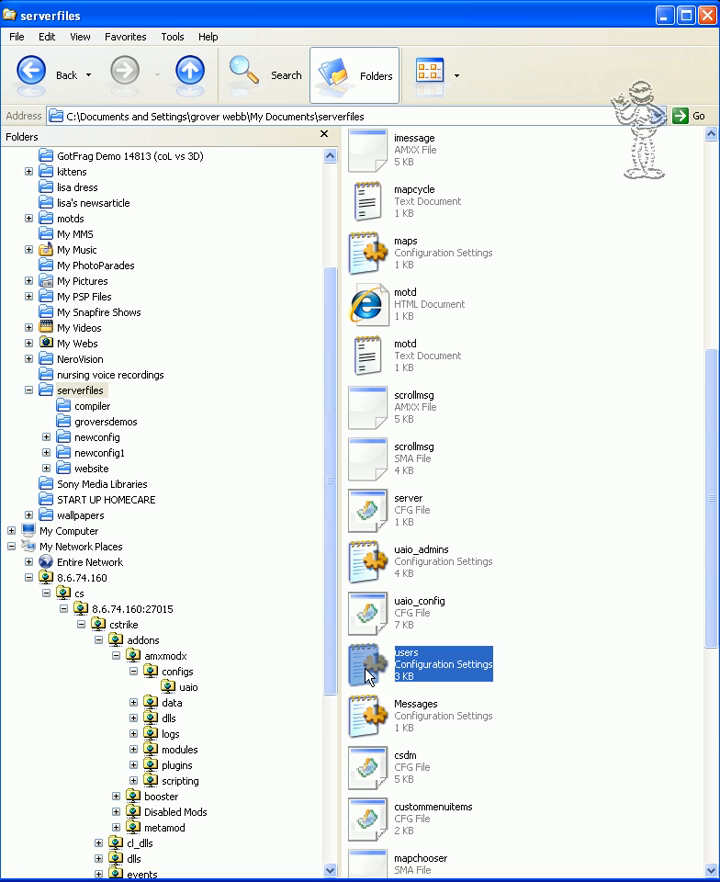
pyautogui.doubleClick(409, 664)
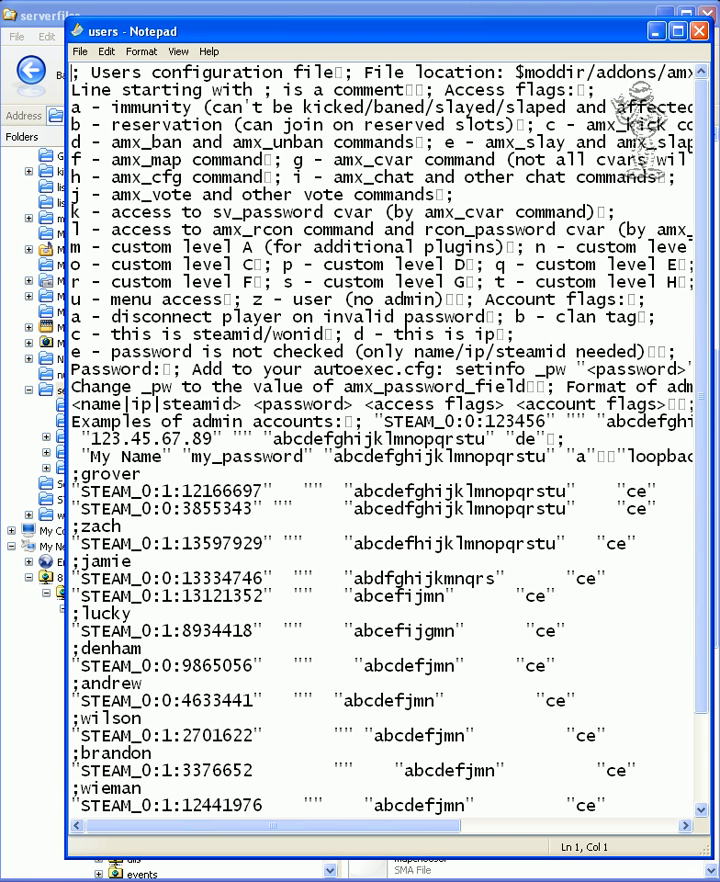
# - Add a ';make a name' admin entry below tommy with flags abcdefmn and ce, then save
pyautogui.scroll(-3)
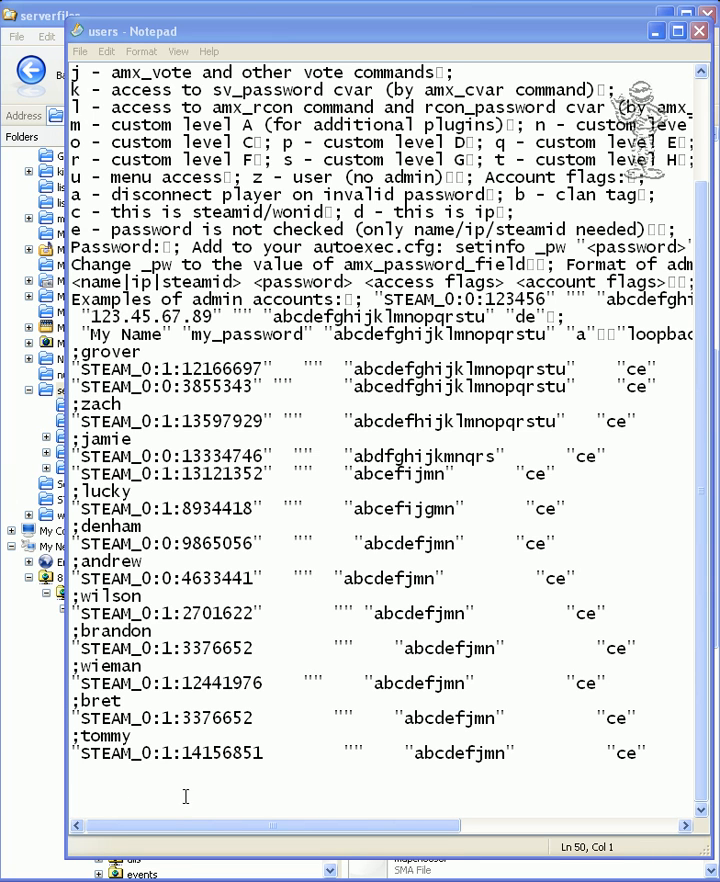
pyautogui.moveTo(209, 775)
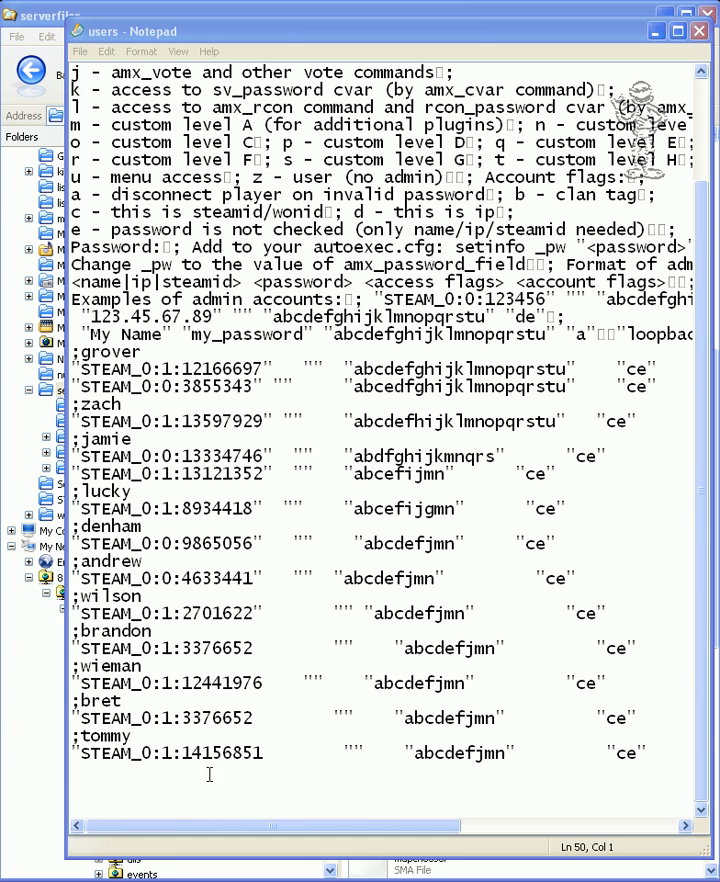
pyautogui.click(645, 753)
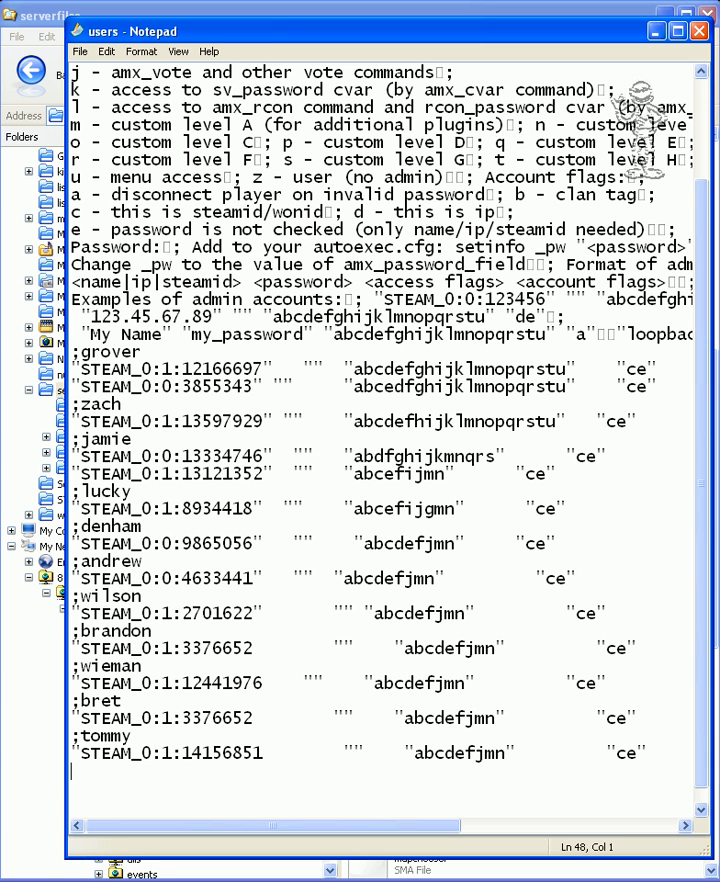
pyautogui.write(';make a name')
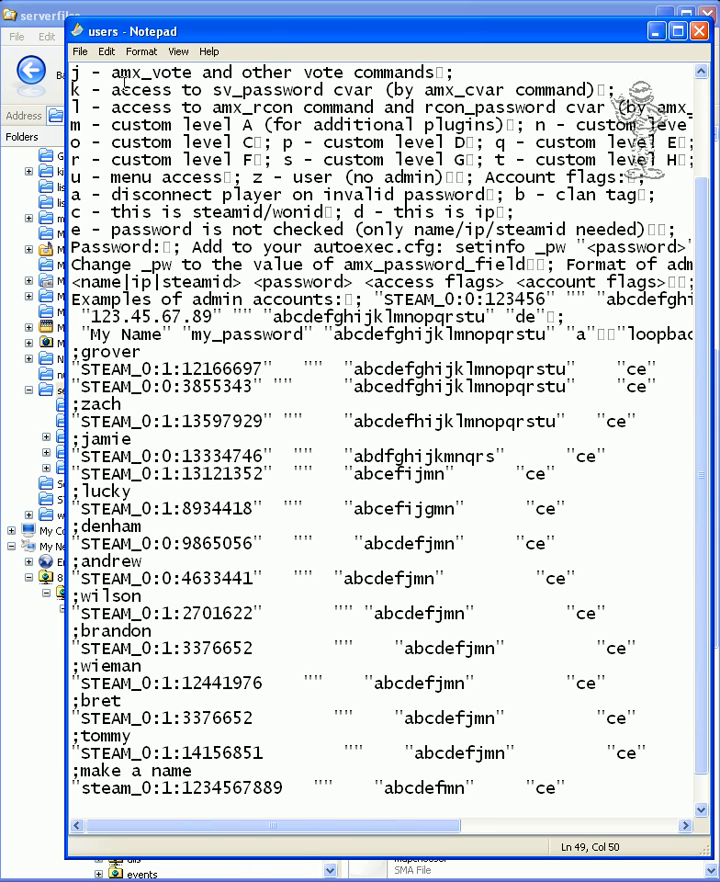
pyautogui.click(79, 51)
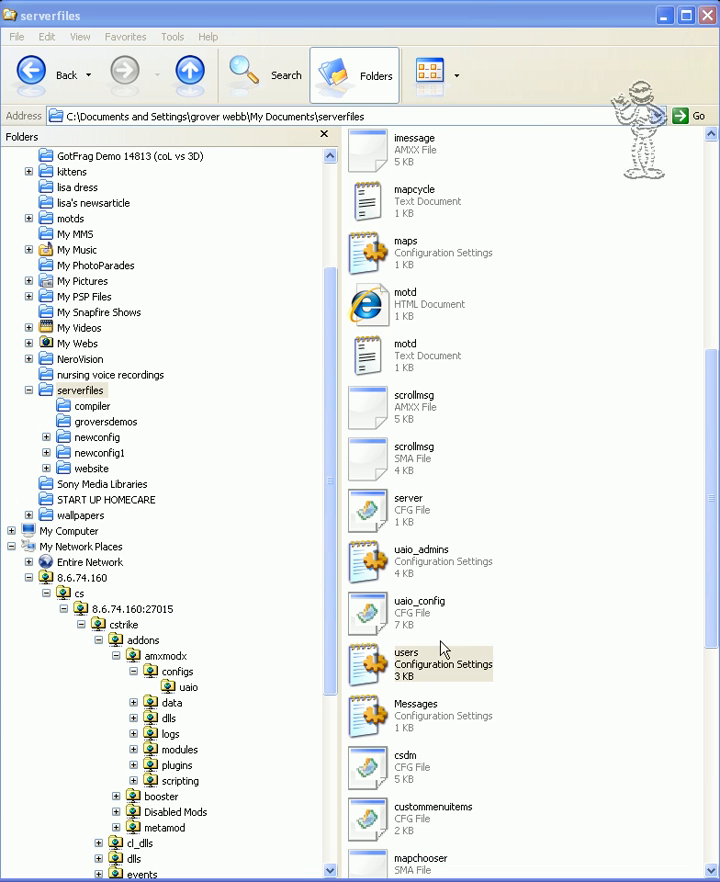
# - Drag the edited users.ini from serverfiles onto the FTP amxmodx configs folder
pyautogui.click(406, 658)
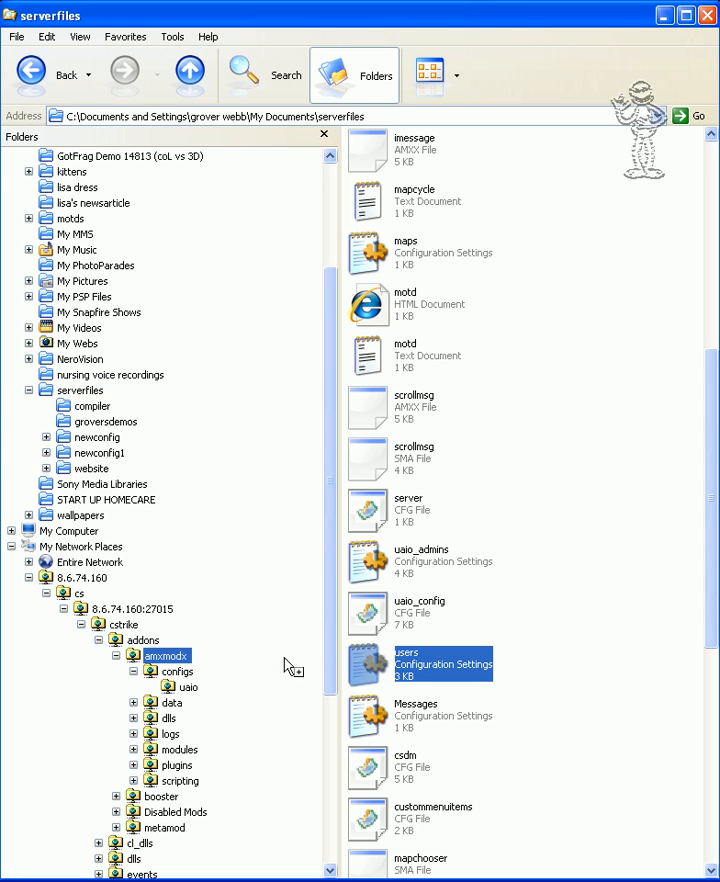
pyautogui.click(178, 671)
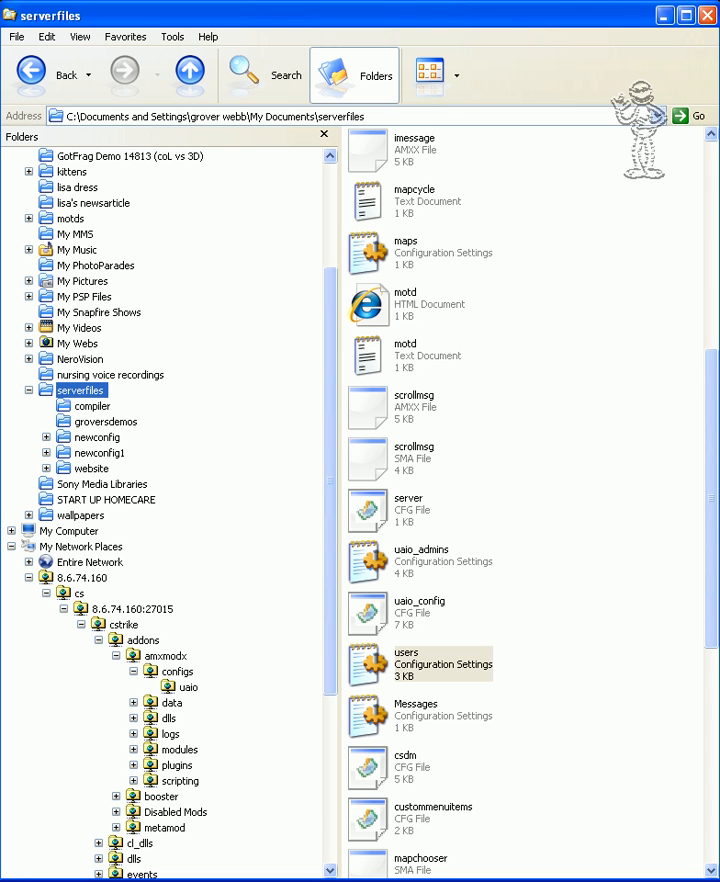
pyautogui.moveTo(104, 716)
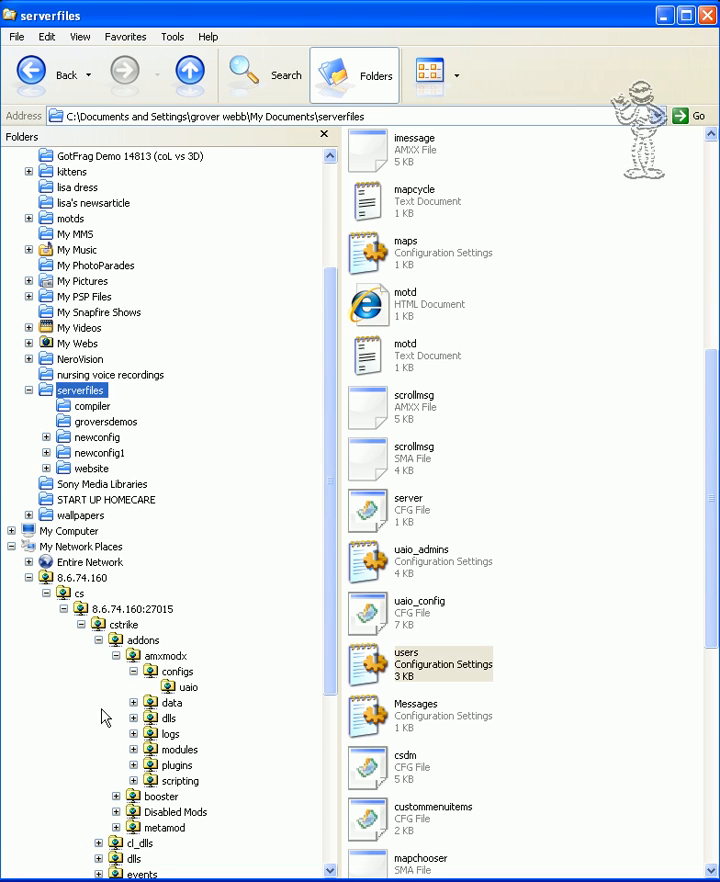
pyautogui.moveTo(160, 687)
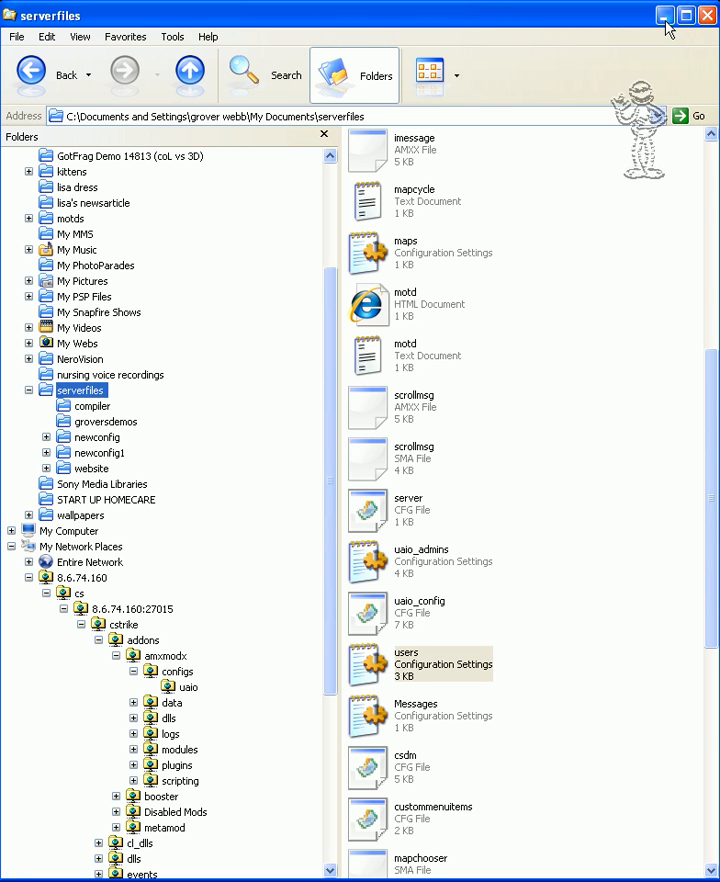
pyautogui.moveTo(665, 16)
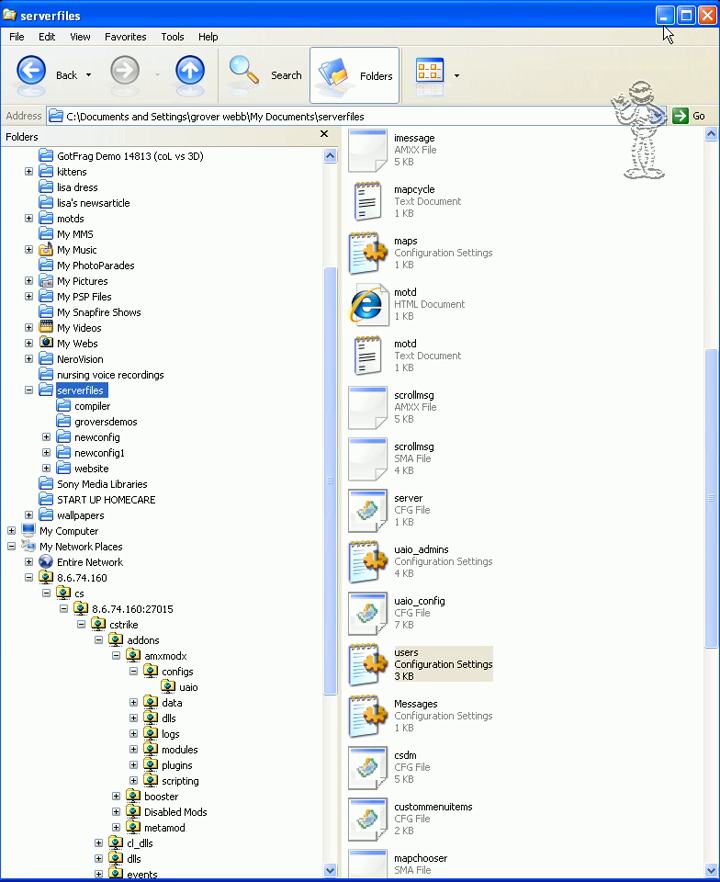
pyautogui.moveTo(48, 798)
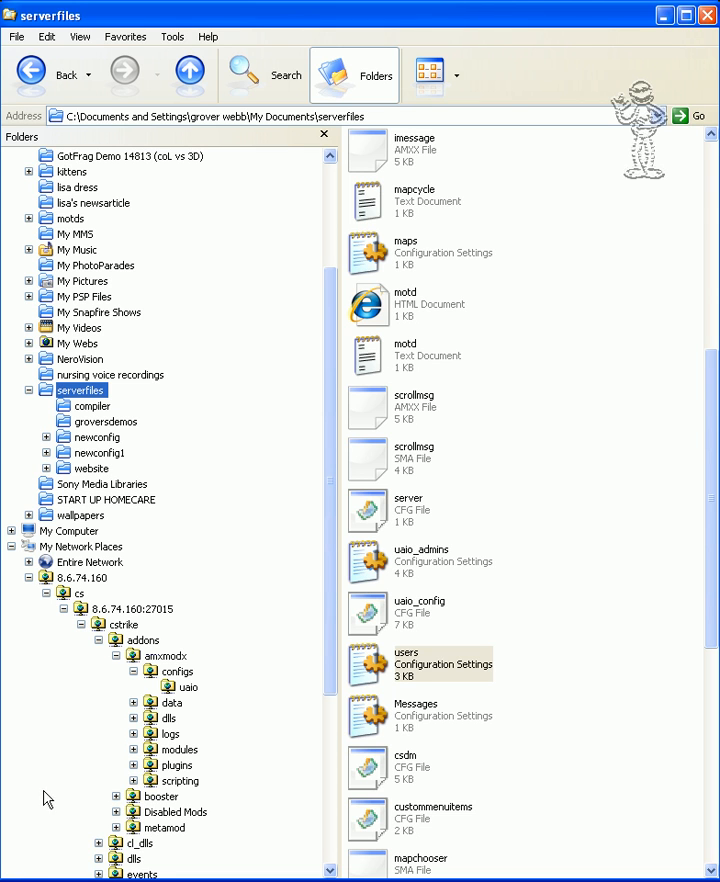